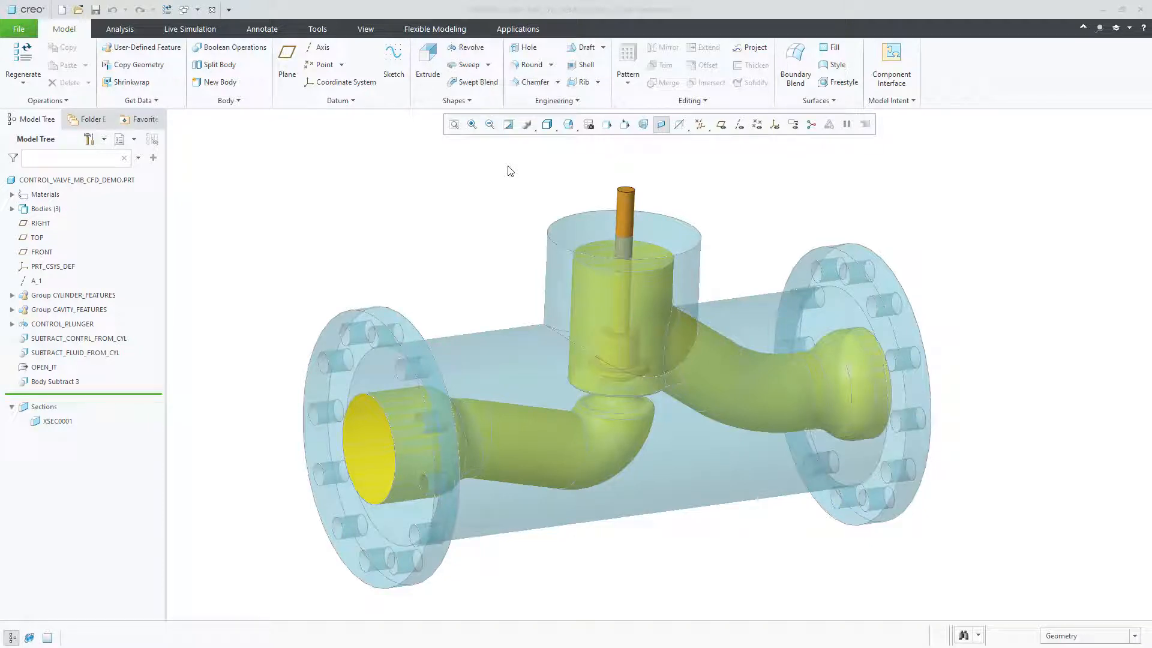
- Inspect the valve's three bodies and FLUID body features, then add a Fluid Simulation Study
click(12, 209)
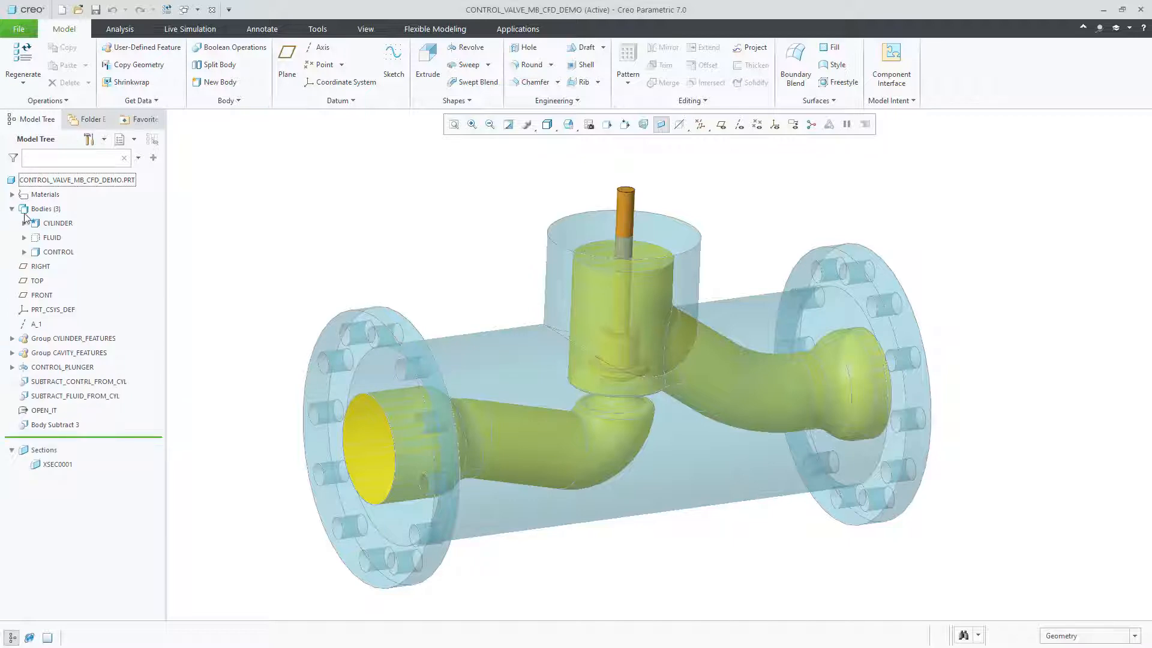
click(24, 238)
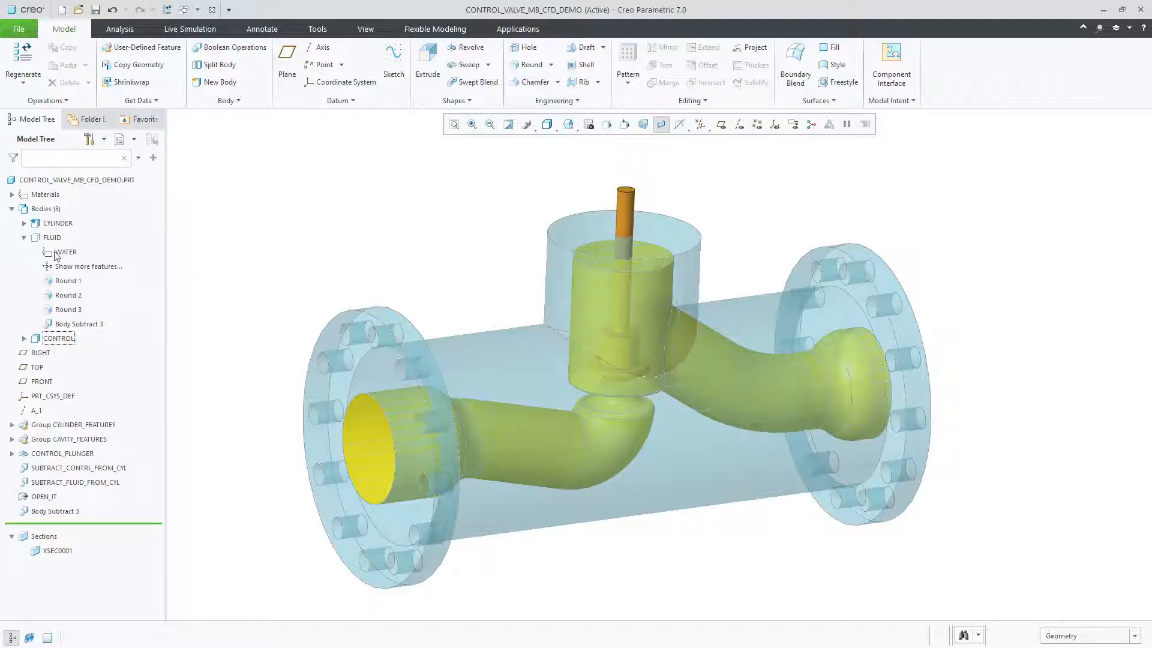
click(66, 252)
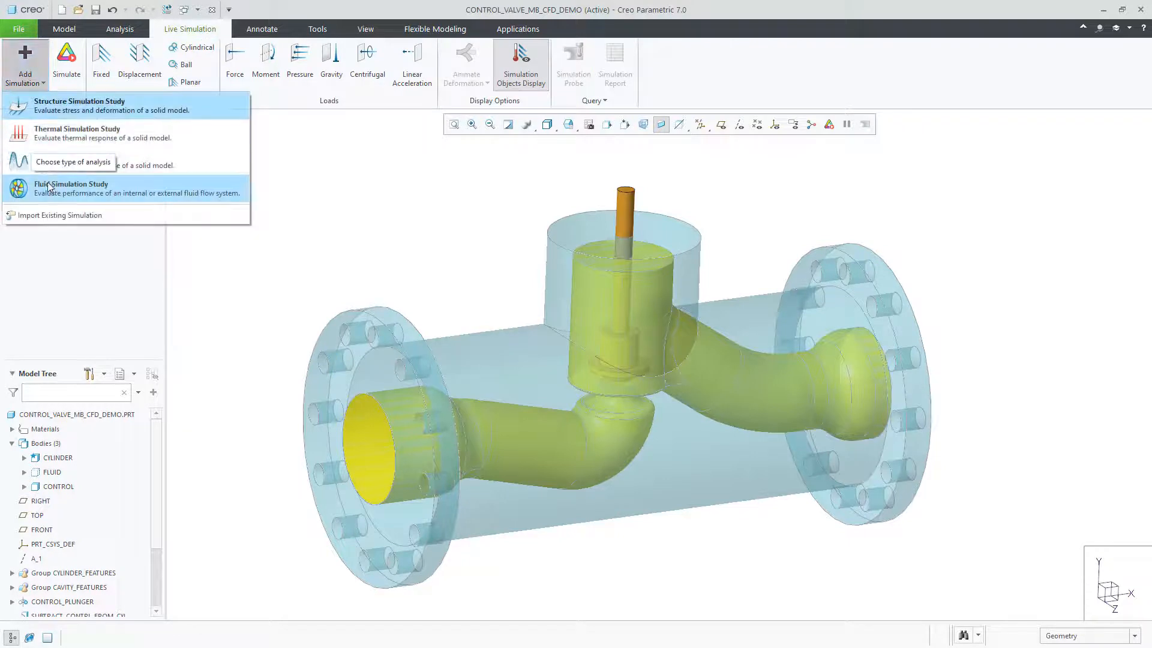
click(70, 188)
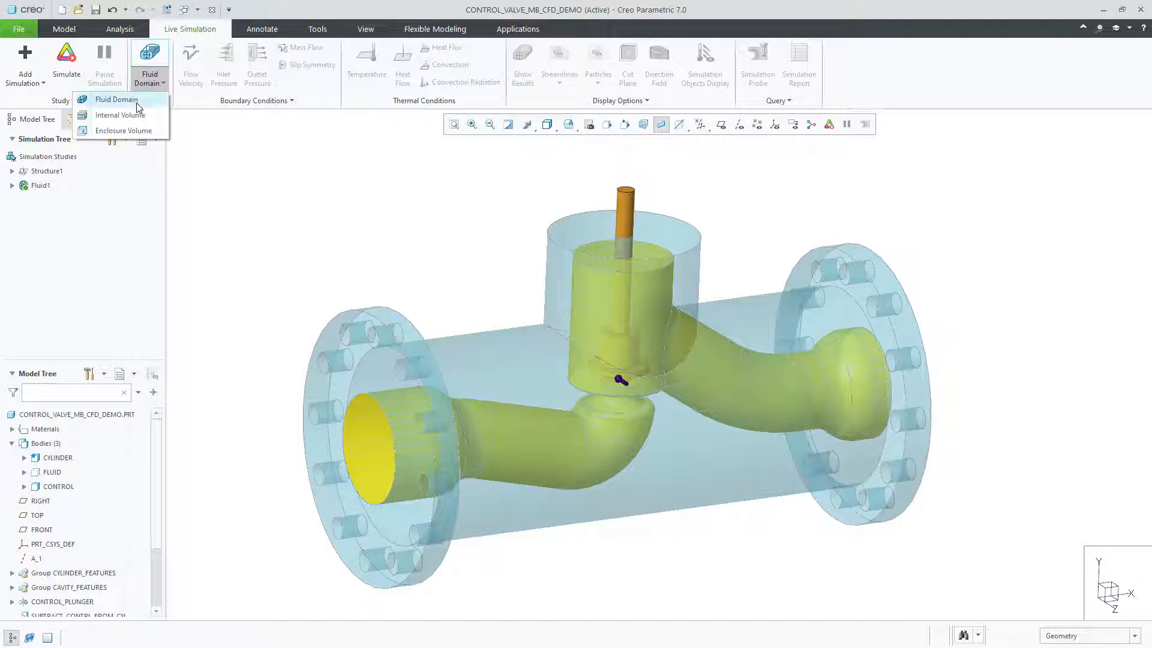
click(190, 63)
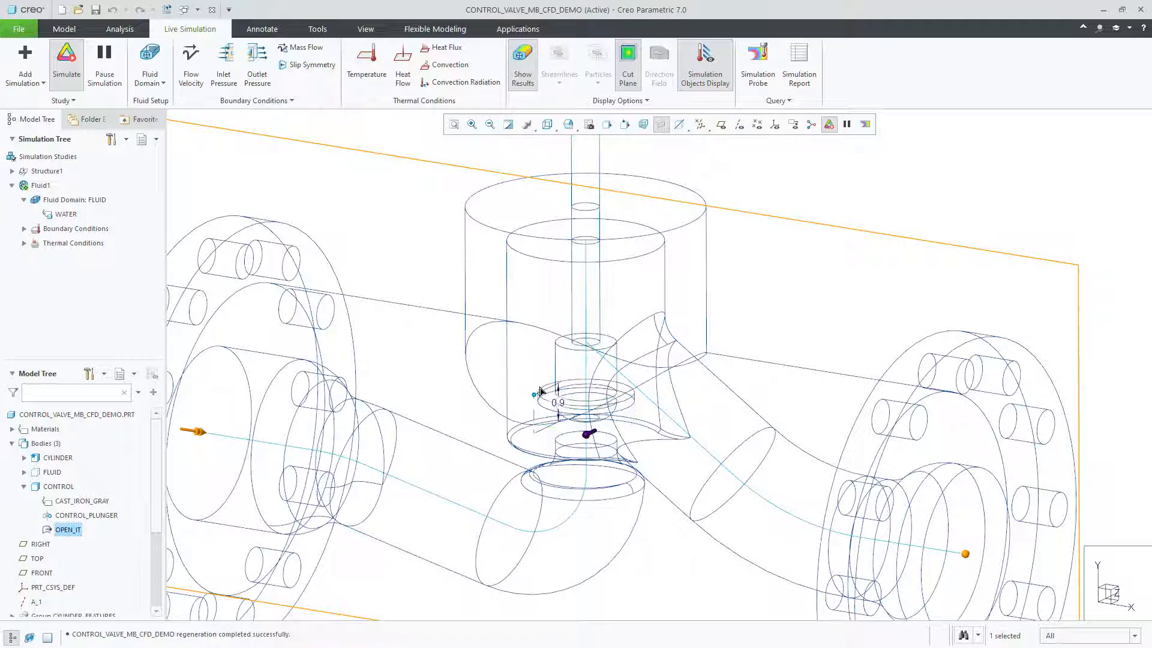
- Run the Fluid1 simulation to display the velocity colour map on the cut plane
click(522, 60)
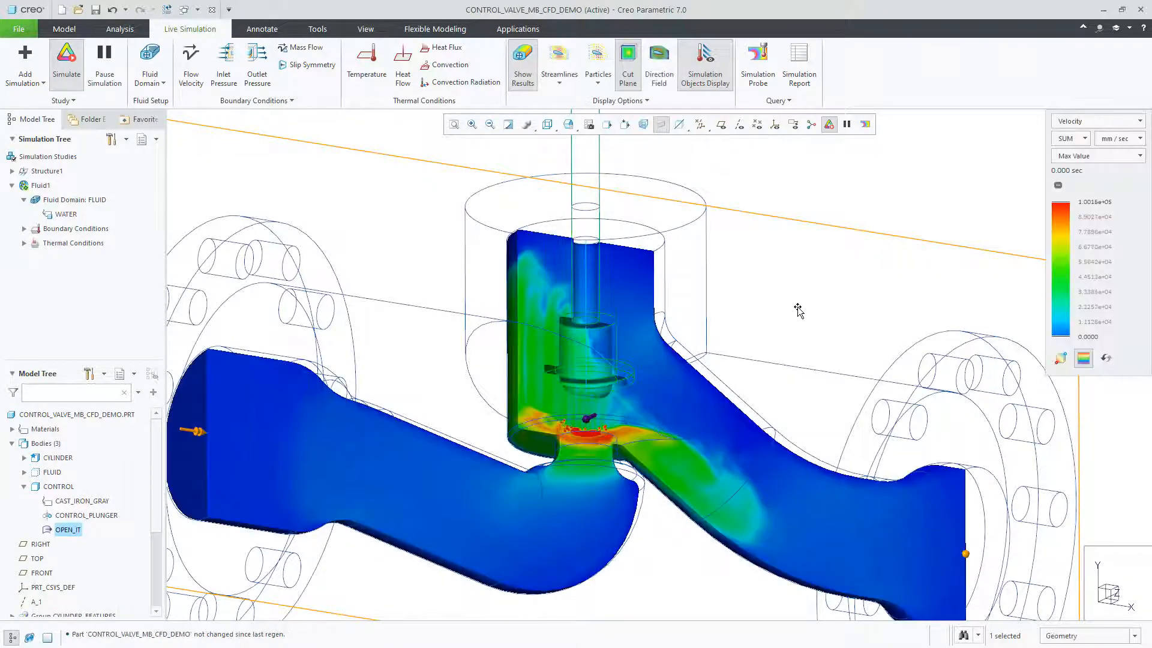